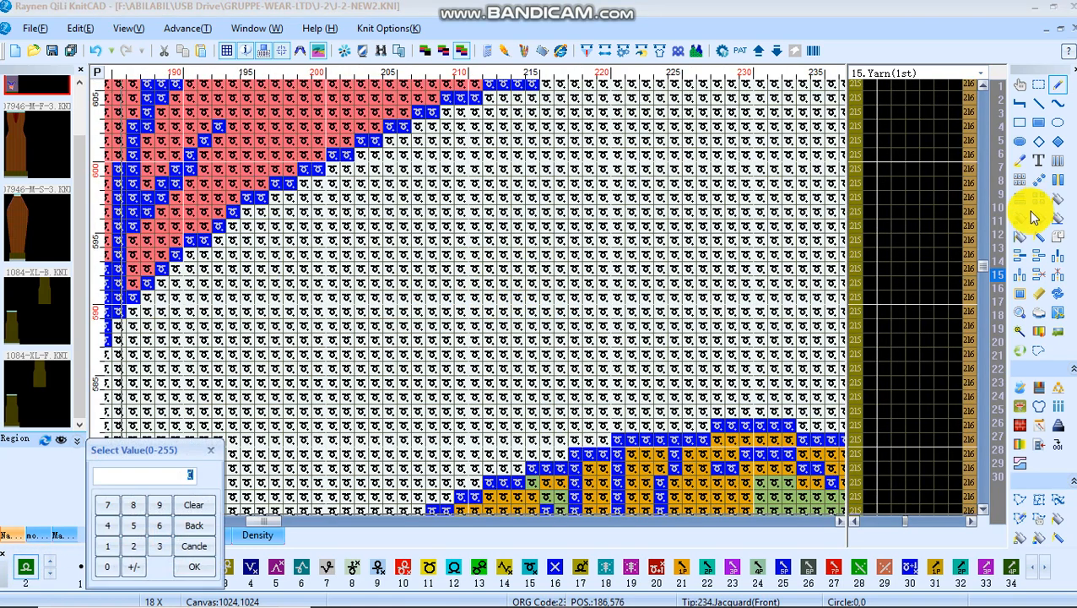
{"action": "mouse_move", "coordinate": [537, 201]}
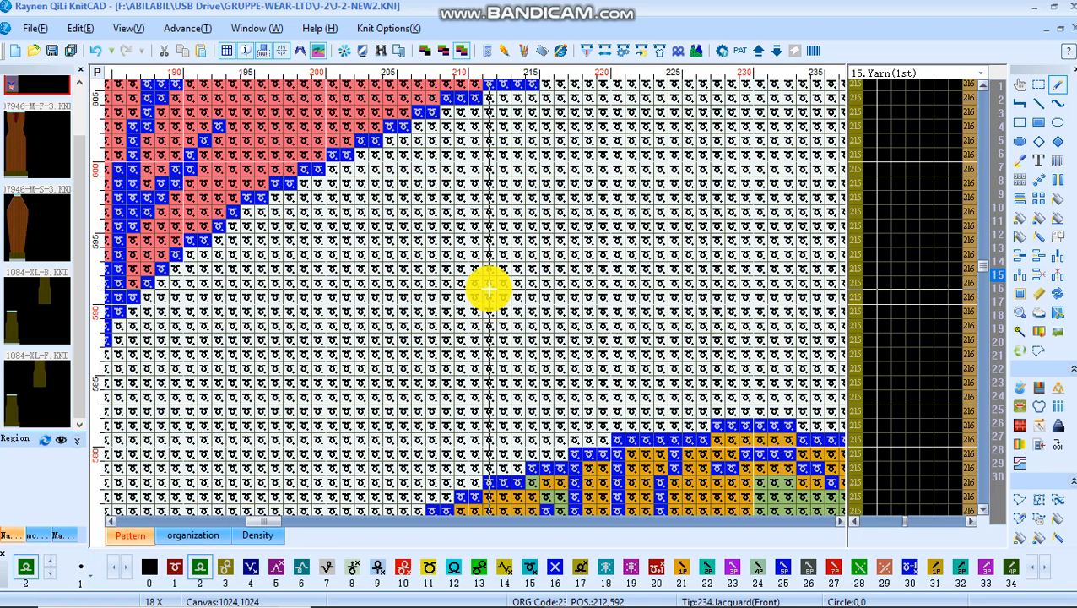
{"action": "mouse_move", "coordinate": [223, 88]}
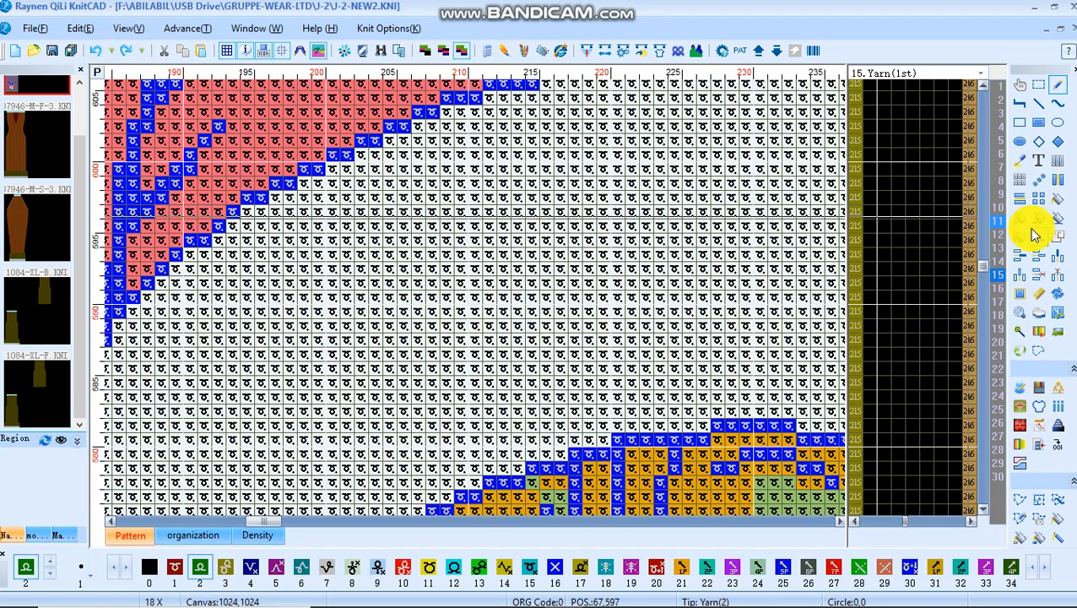
{"action": "mouse_move", "coordinate": [1057, 218]}
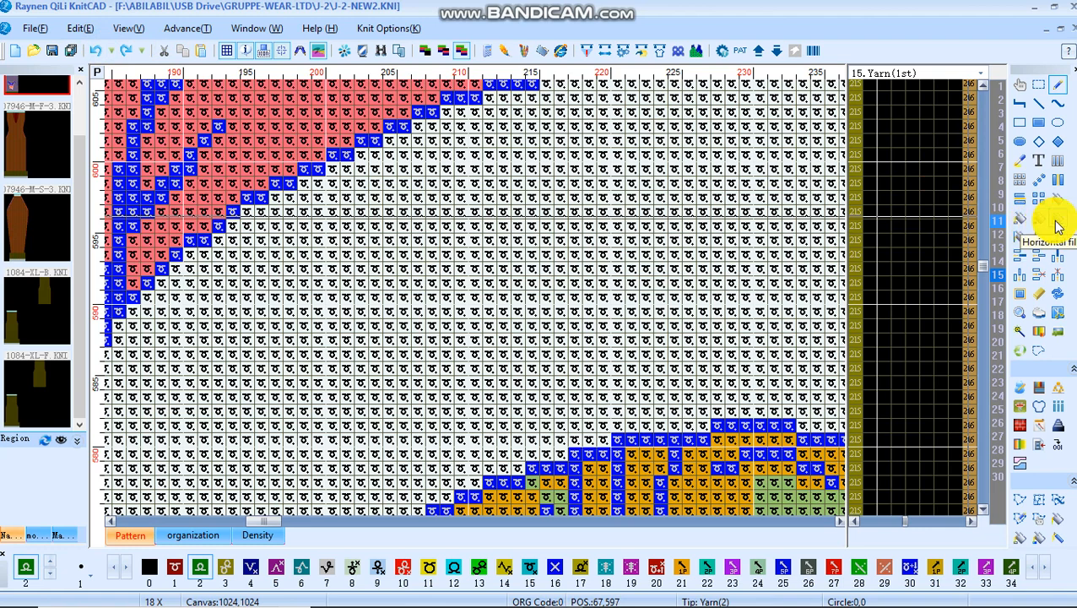
{"action": "mouse_move", "coordinate": [1050, 227]}
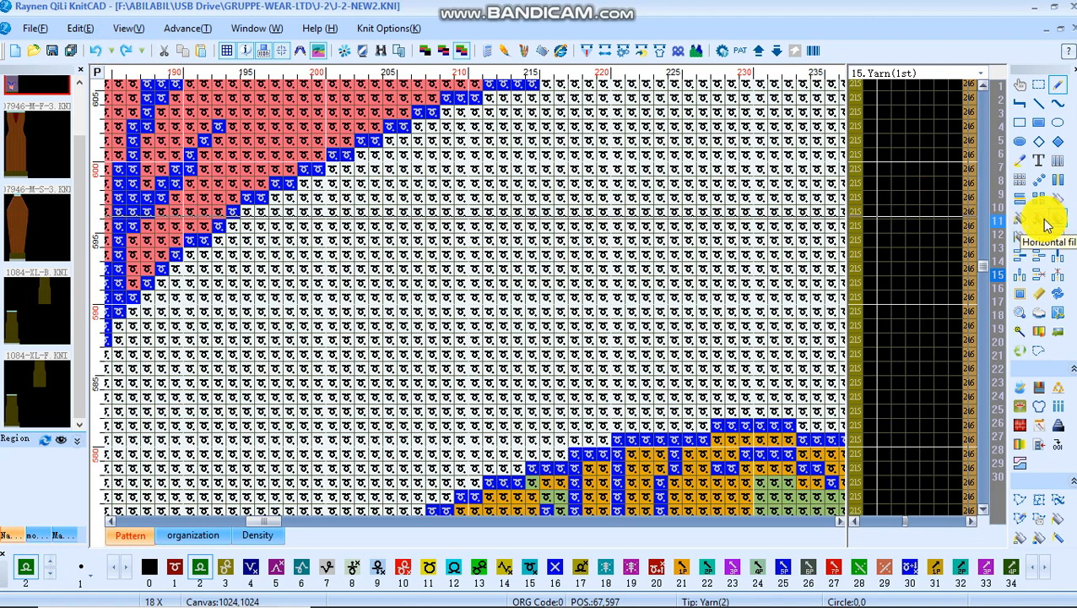
{"action": "mouse_move", "coordinate": [1046, 220]}
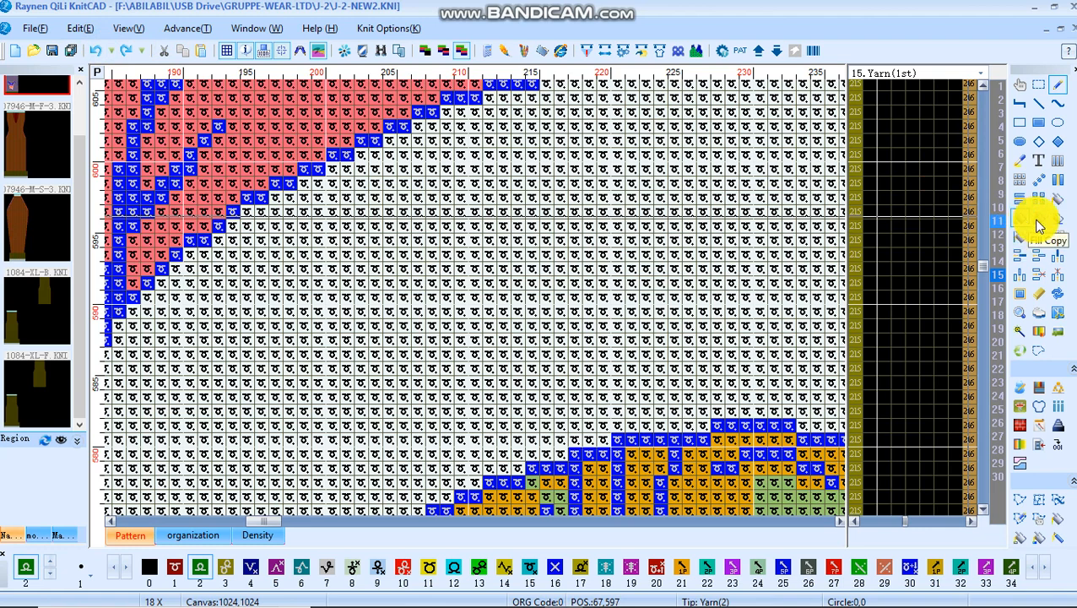
{"action": "mouse_move", "coordinate": [1047, 220]}
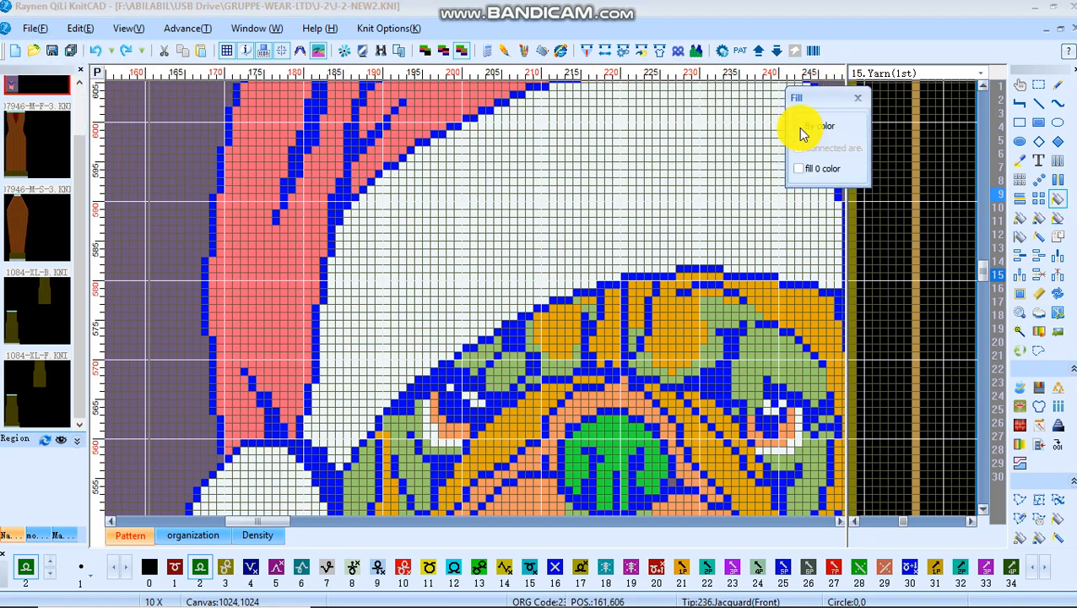
Preview a green by-colour, connected-area fill on the hat's white band, then undo it
{"action": "left_click", "coordinate": [801, 125]}
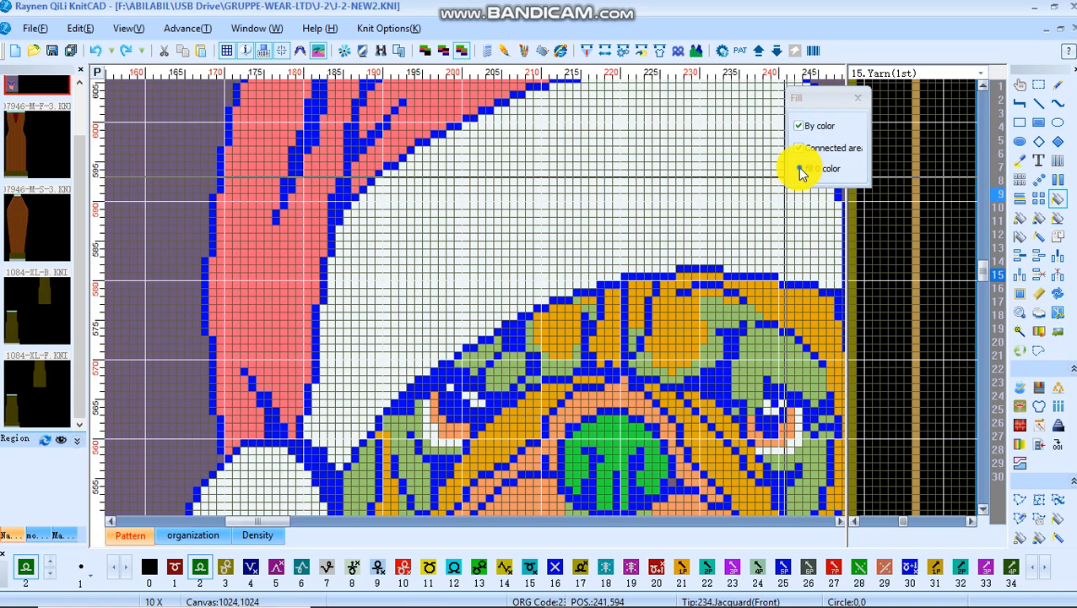
{"action": "left_click", "coordinate": [615, 183]}
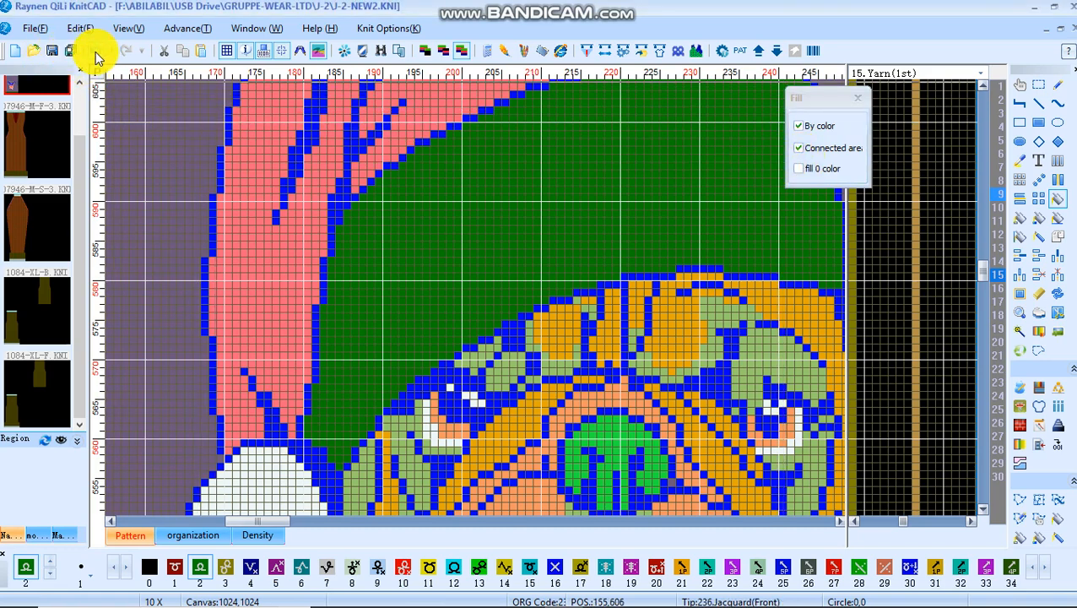
{"action": "left_click", "coordinate": [498, 168]}
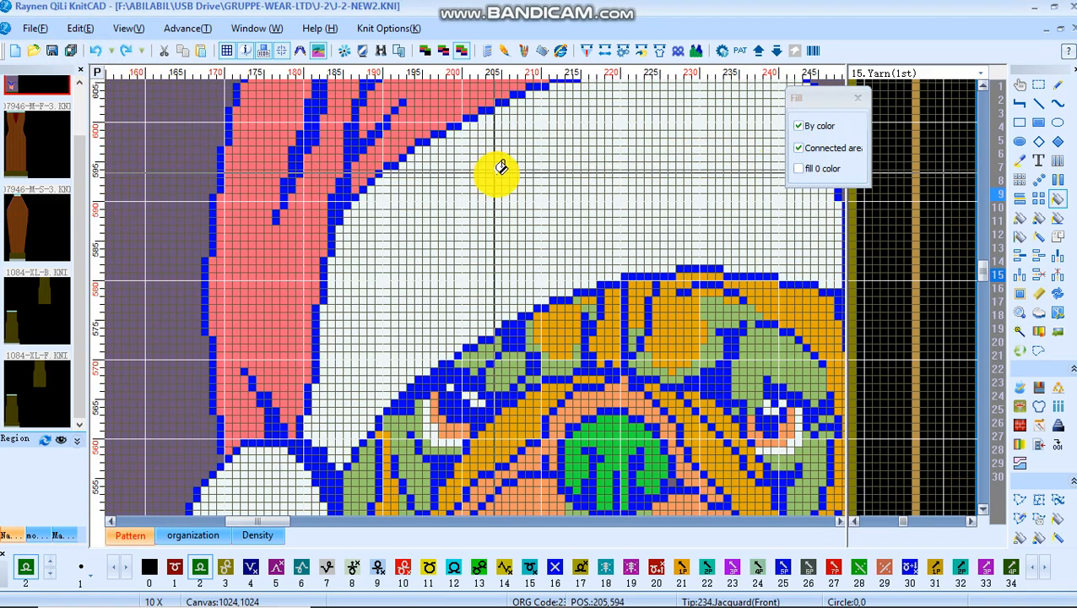
Turn off filling by colour and let the fill also cover 0-colour cells
{"action": "left_click", "coordinate": [801, 125]}
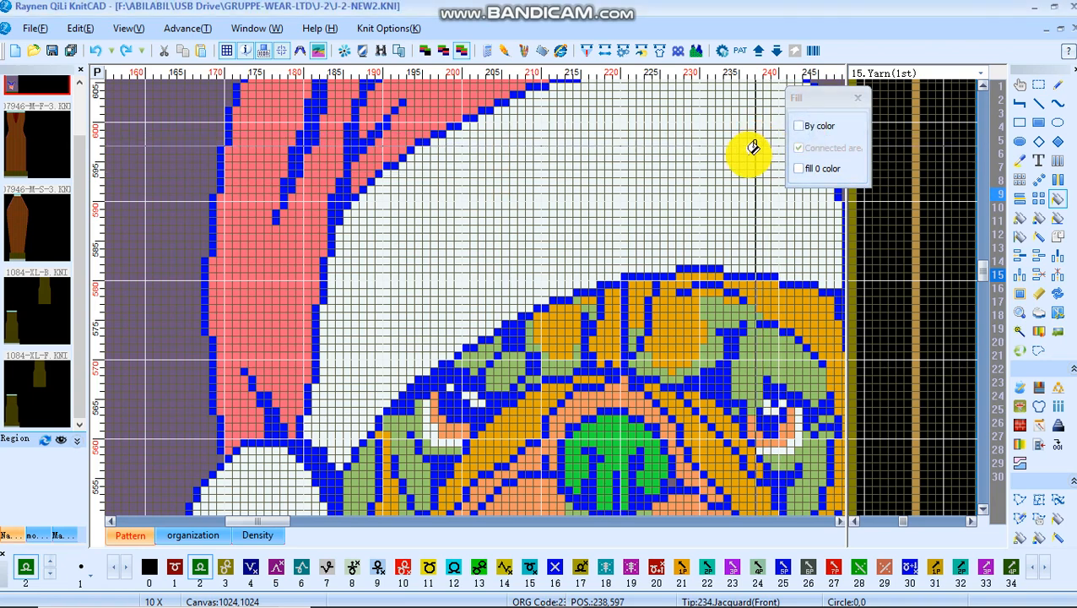
{"action": "left_click", "coordinate": [753, 149]}
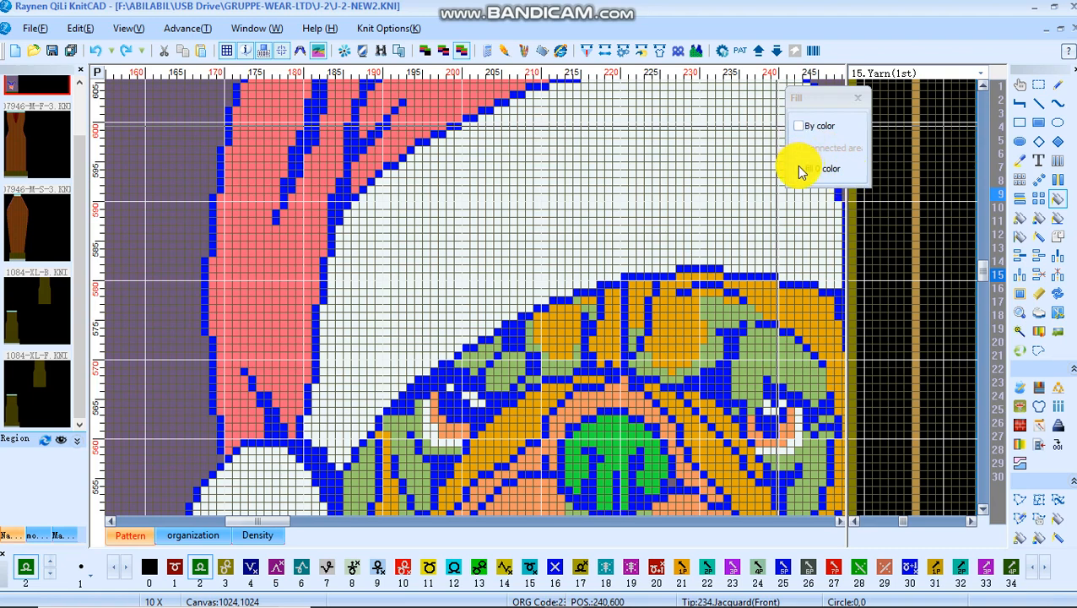
{"action": "left_click", "coordinate": [622, 182]}
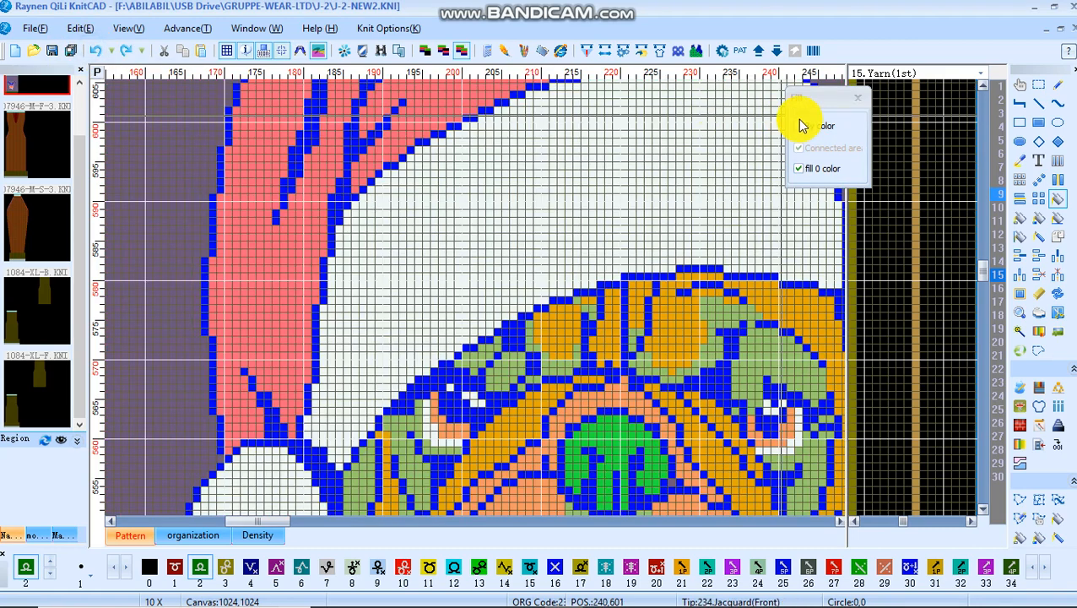
{"action": "left_click", "coordinate": [612, 137]}
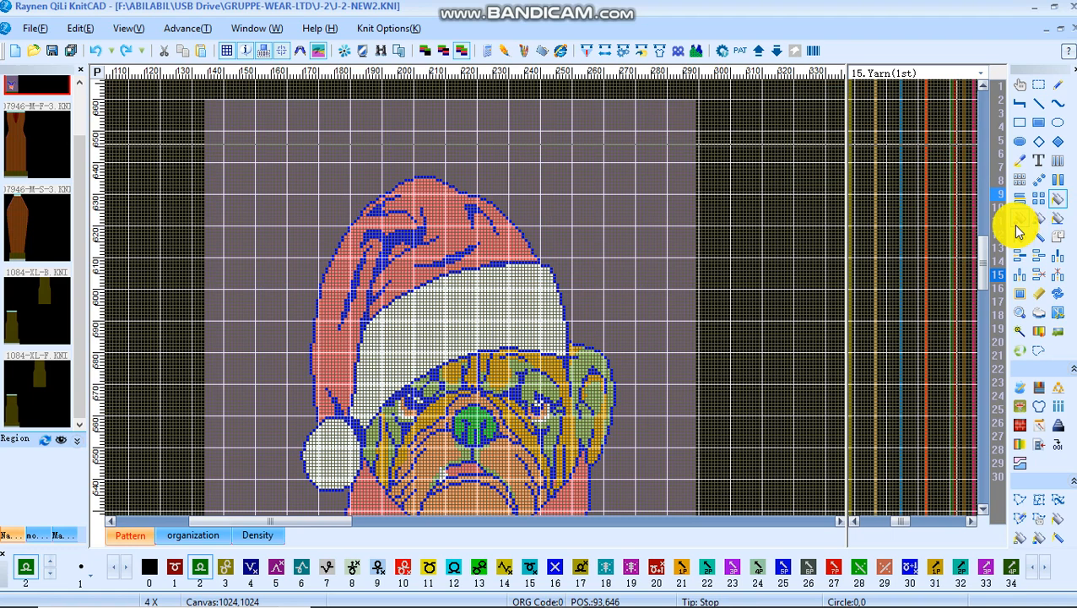
Set Fill Copy to connected areas on the complete model, allowing out-of-range placement
{"action": "left_click", "coordinate": [1018, 221]}
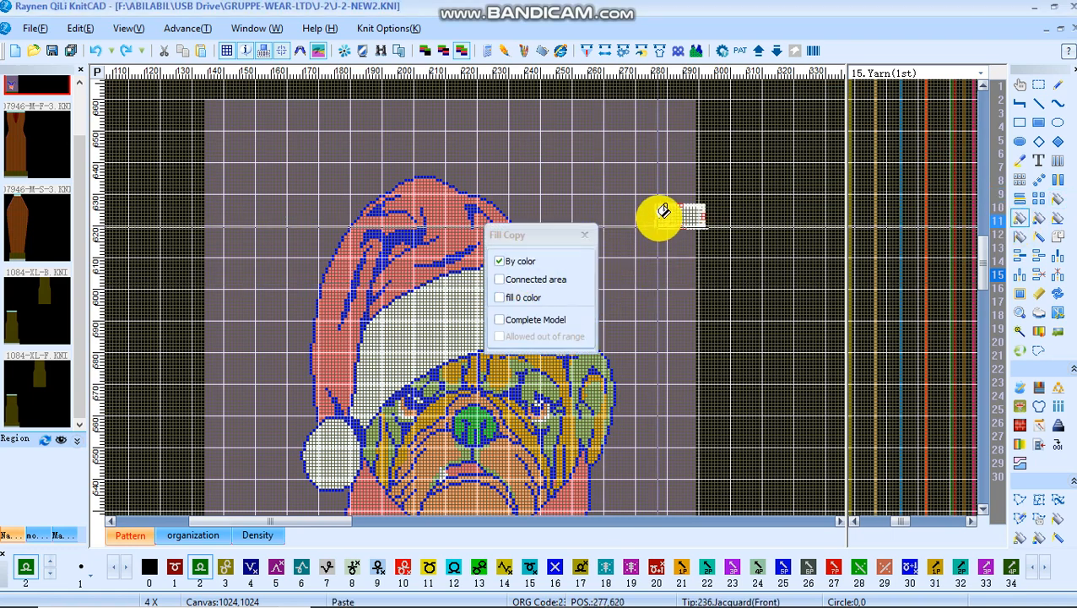
{"action": "mouse_move", "coordinate": [452, 149]}
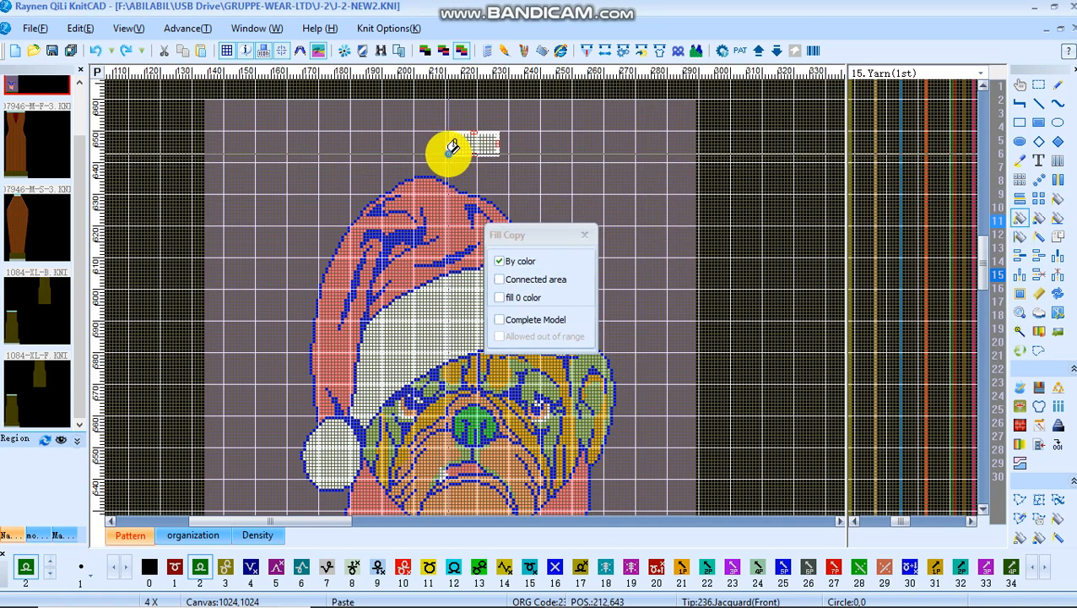
{"action": "left_click", "coordinate": [449, 148]}
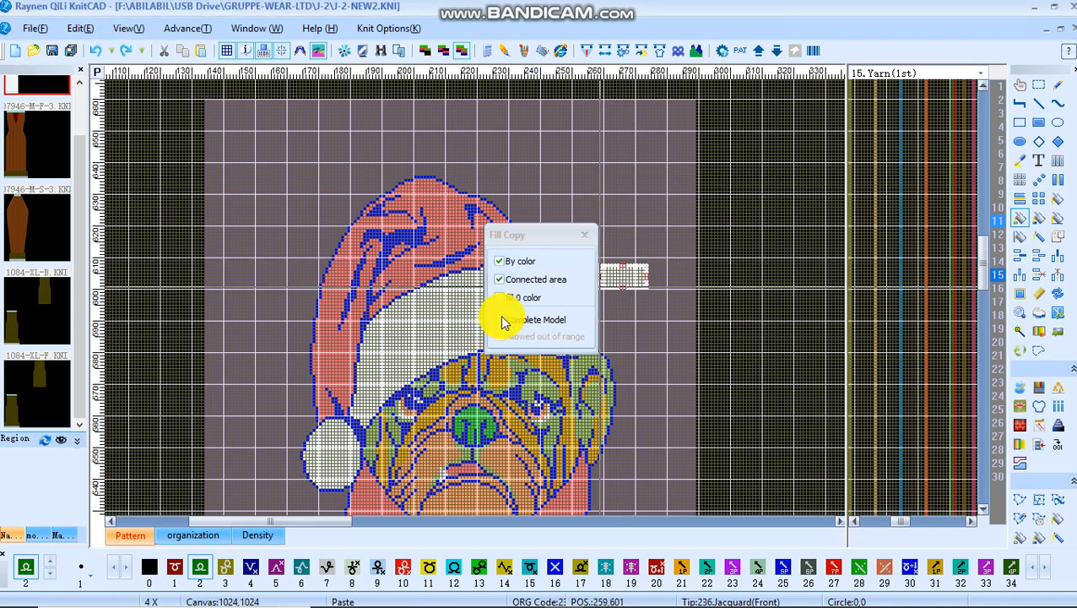
{"action": "left_click", "coordinate": [500, 319]}
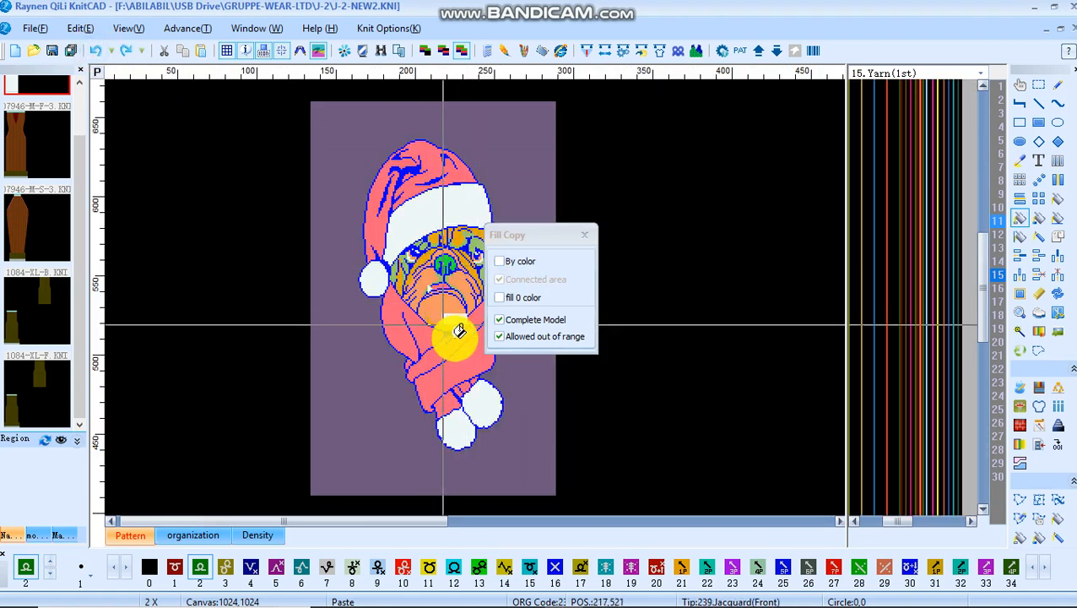
Switch Fill Copy from the complete model back to connected same-colour areas
{"action": "left_click", "coordinate": [500, 320]}
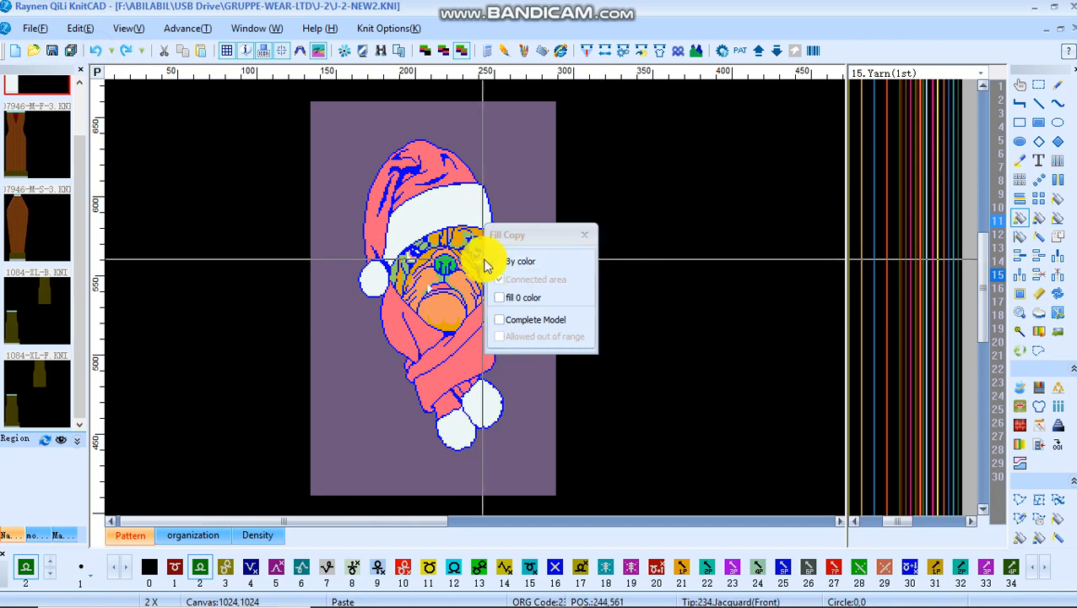
{"action": "left_click", "coordinate": [500, 260]}
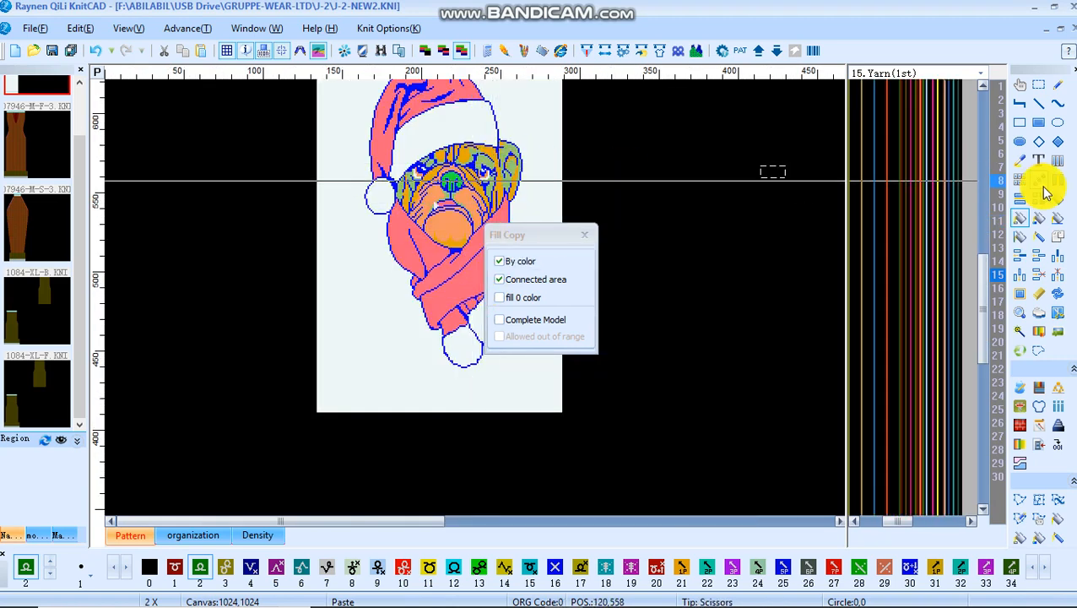
{"action": "mouse_move", "coordinate": [1063, 223]}
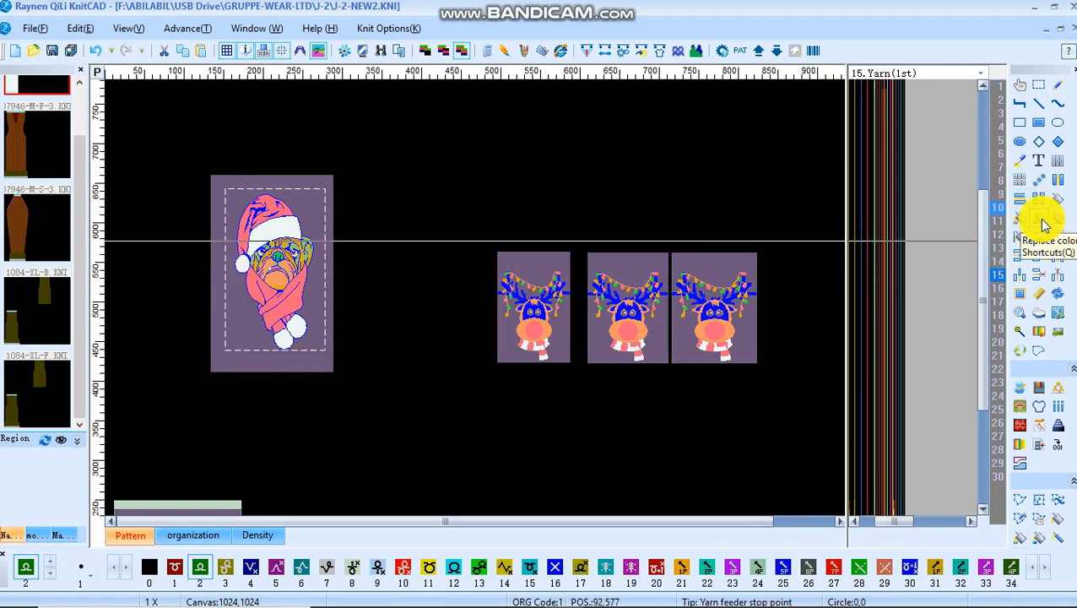
{"action": "left_click", "coordinate": [1040, 216]}
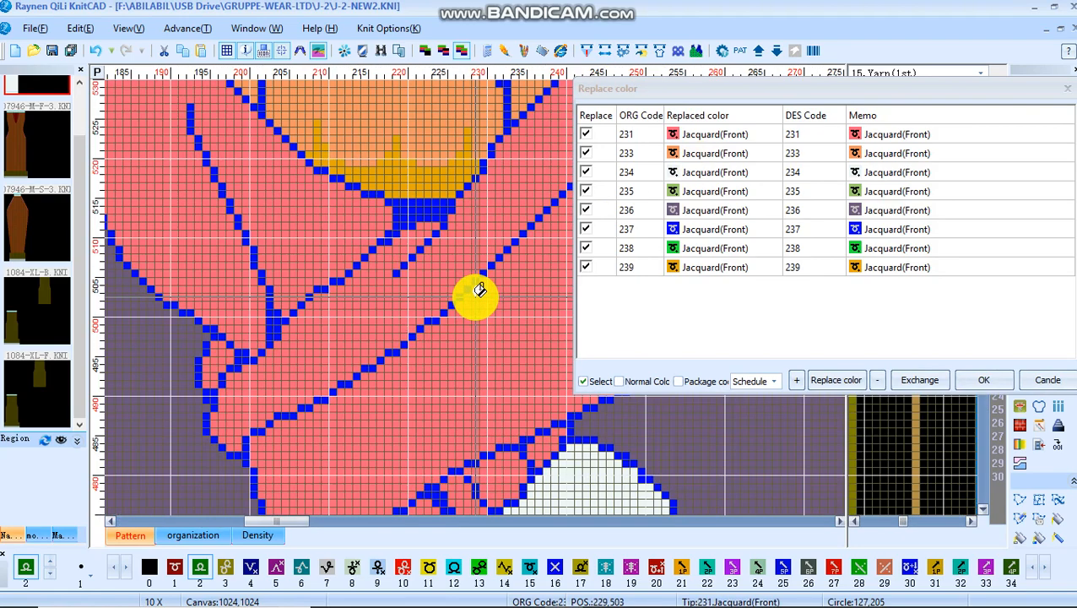
{"action": "mouse_move", "coordinate": [419, 278]}
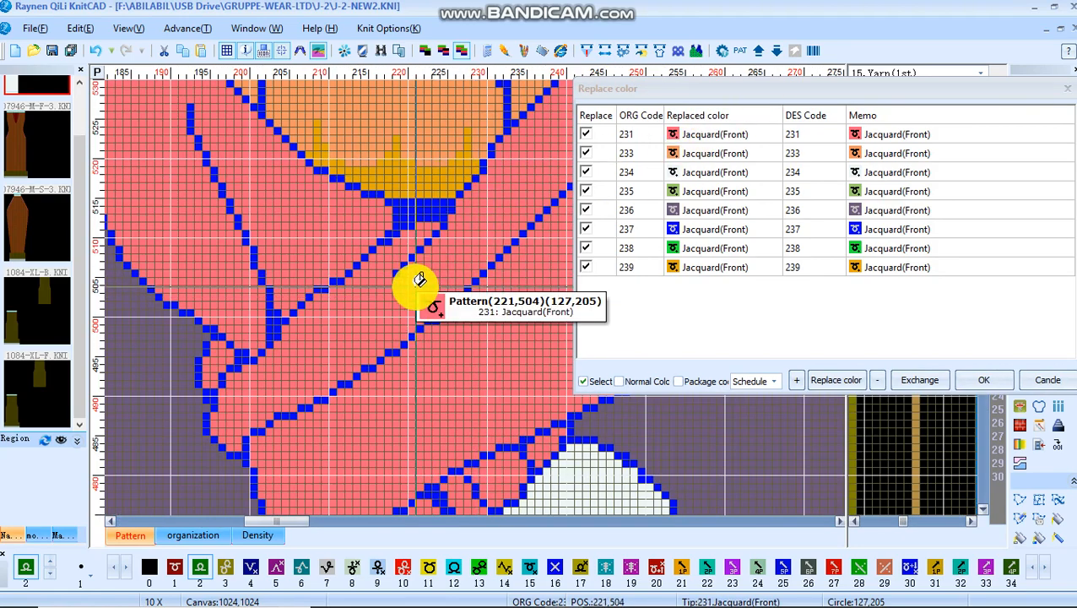
{"action": "mouse_move", "coordinate": [791, 138]}
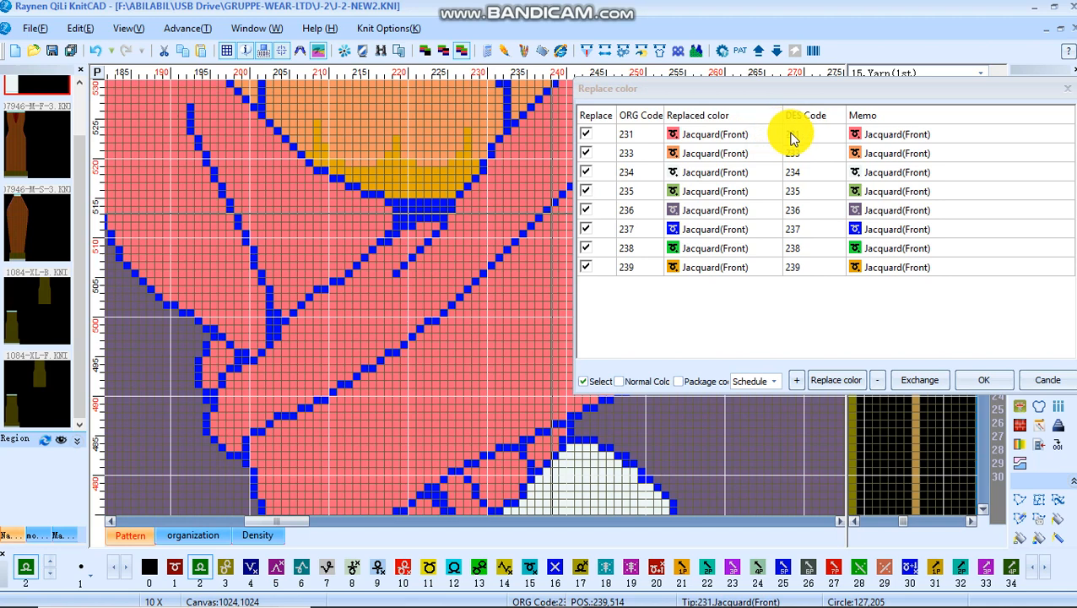
{"action": "left_click", "coordinate": [792, 133]}
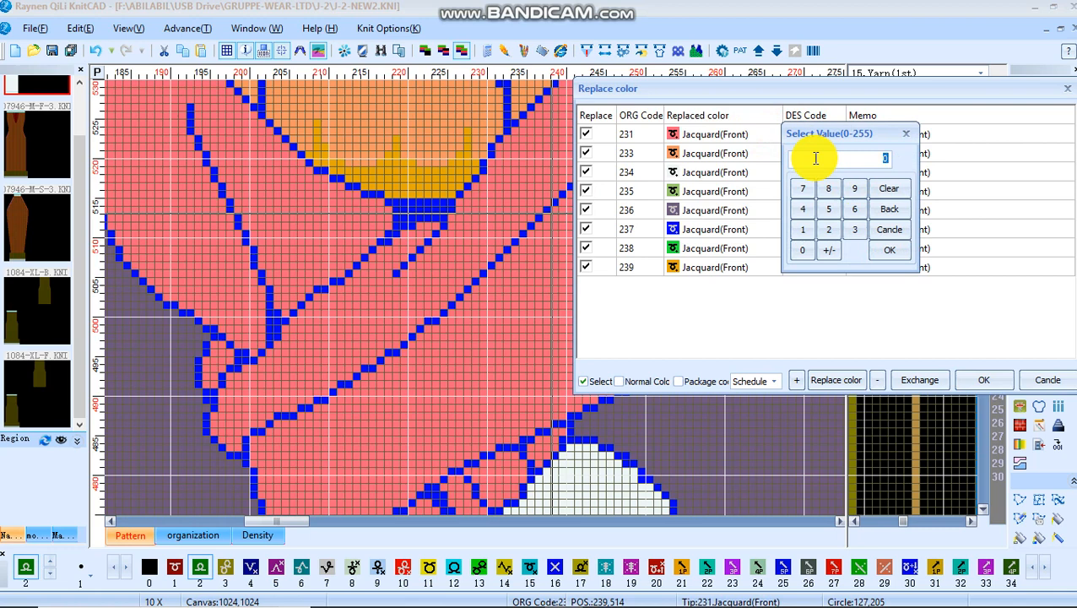
{"action": "left_click", "coordinate": [802, 230]}
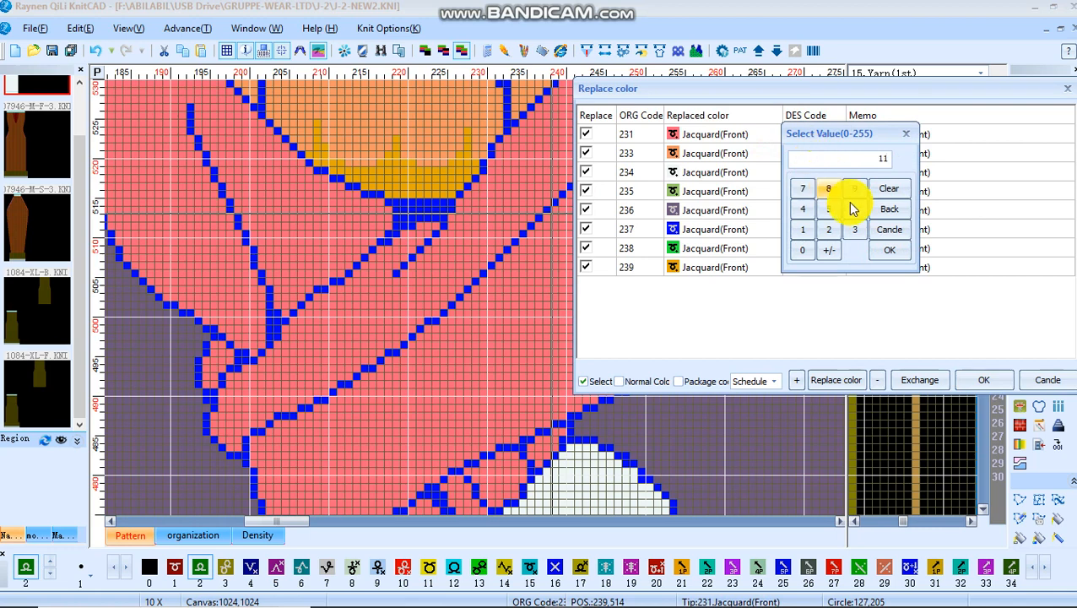
{"action": "left_click", "coordinate": [888, 250]}
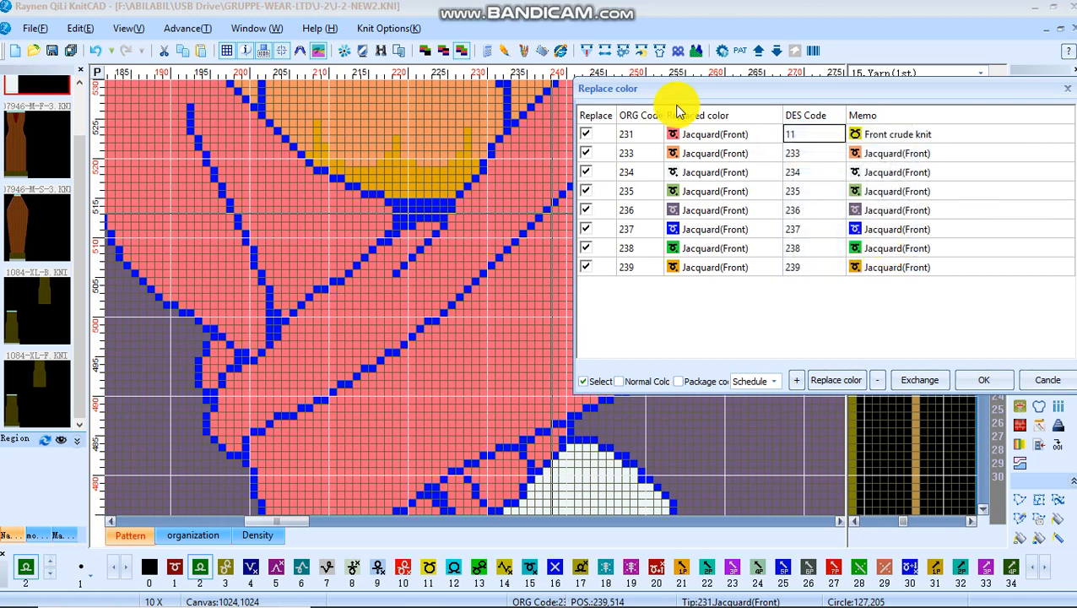
{"action": "left_click", "coordinate": [983, 378]}
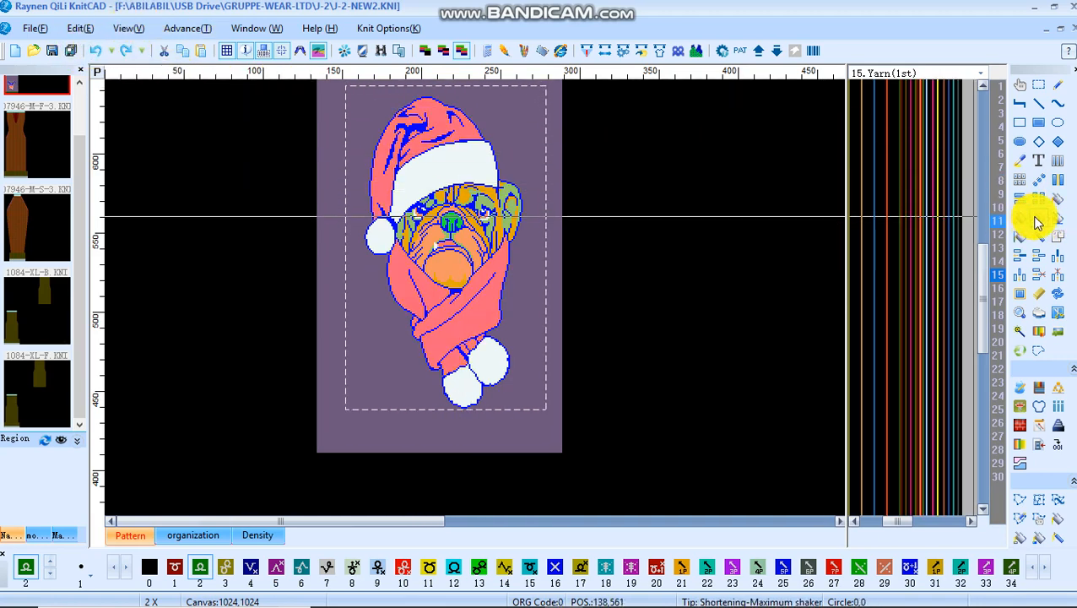
{"action": "mouse_move", "coordinate": [1036, 221]}
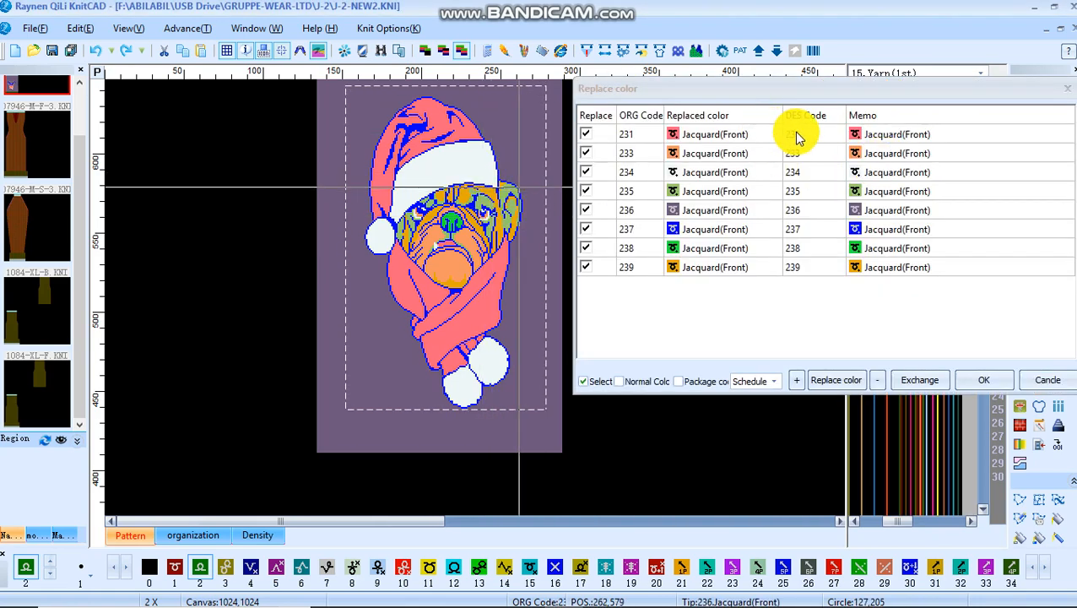
{"action": "left_click", "coordinate": [794, 133]}
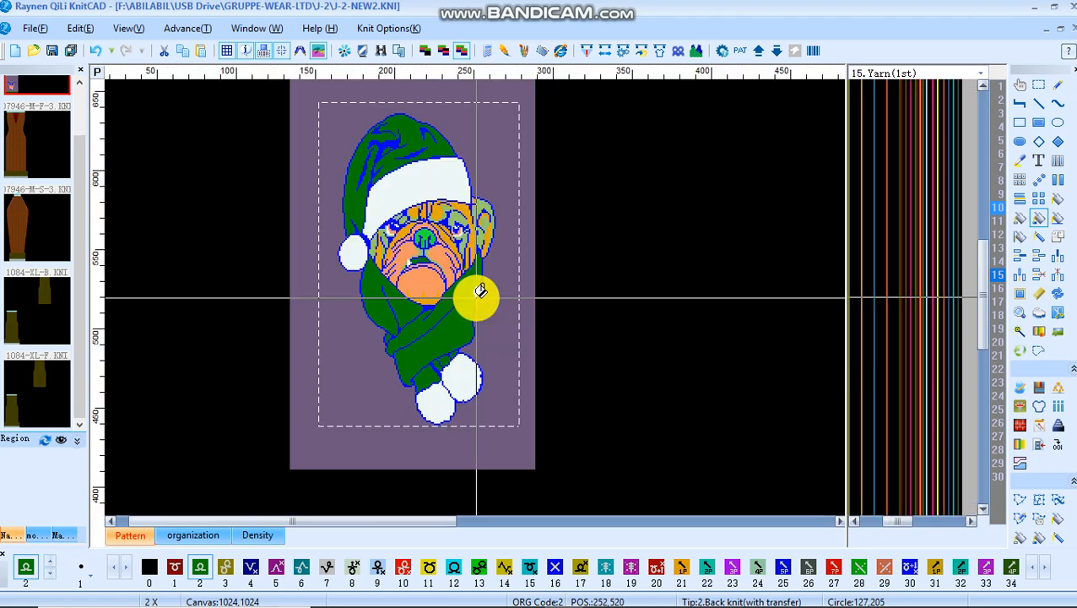
{"action": "mouse_move", "coordinate": [487, 236]}
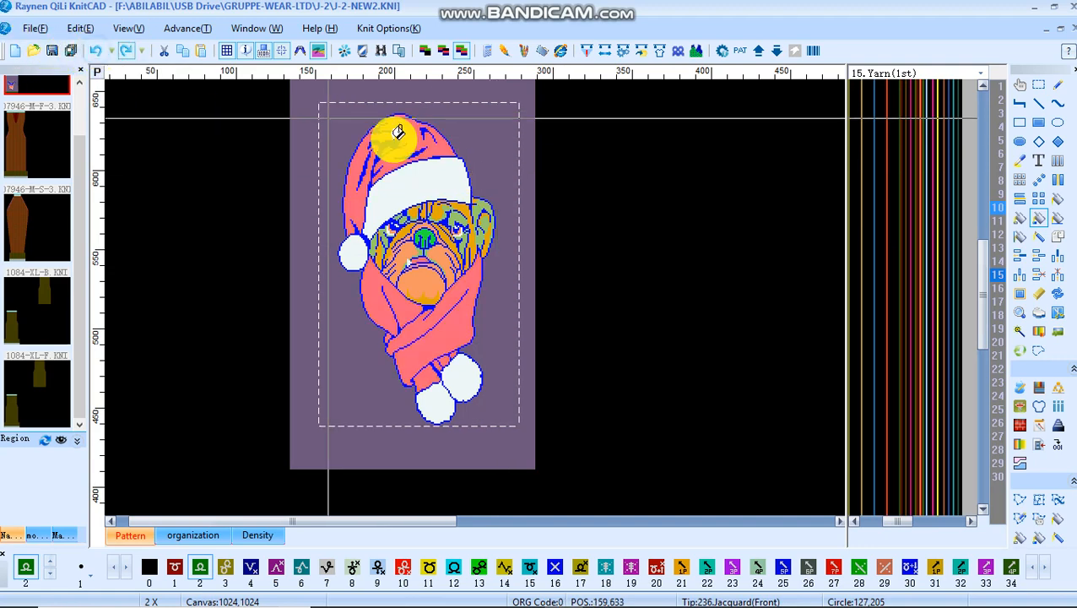
{"action": "mouse_move", "coordinate": [442, 272]}
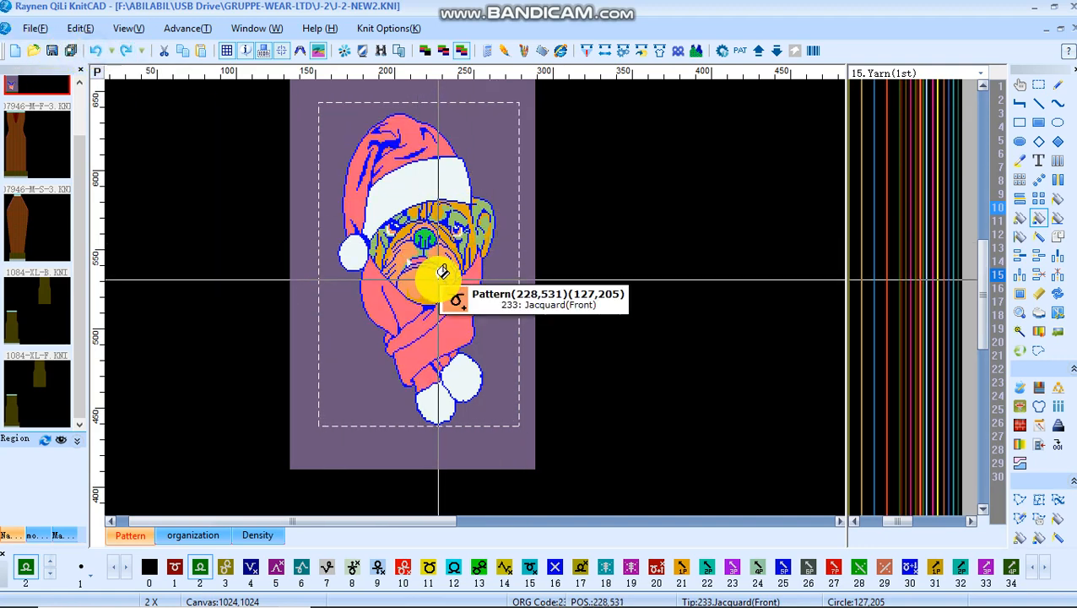